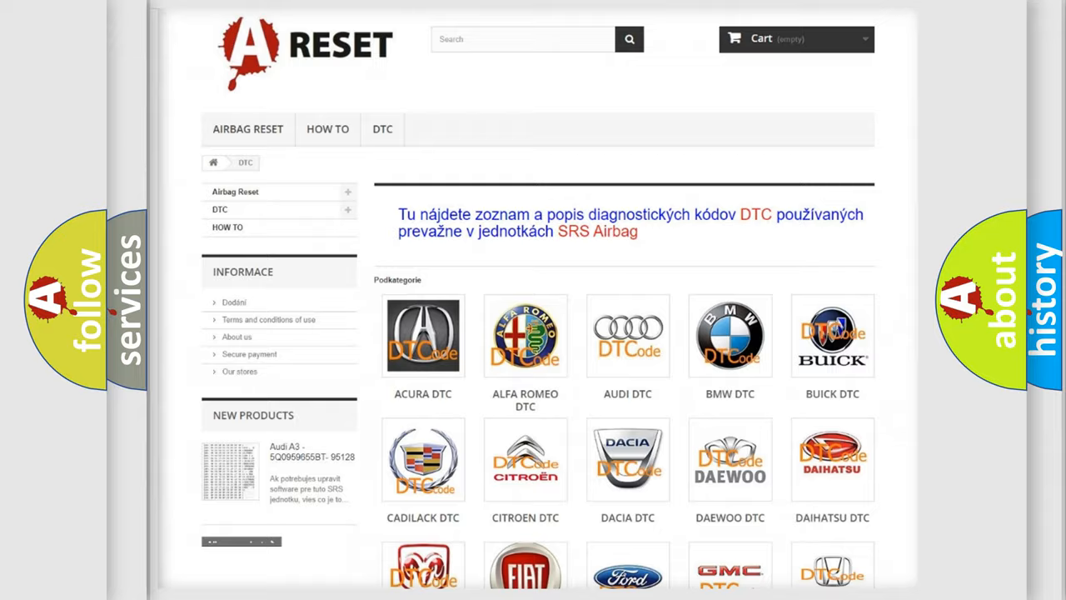
scroll(down, 3)
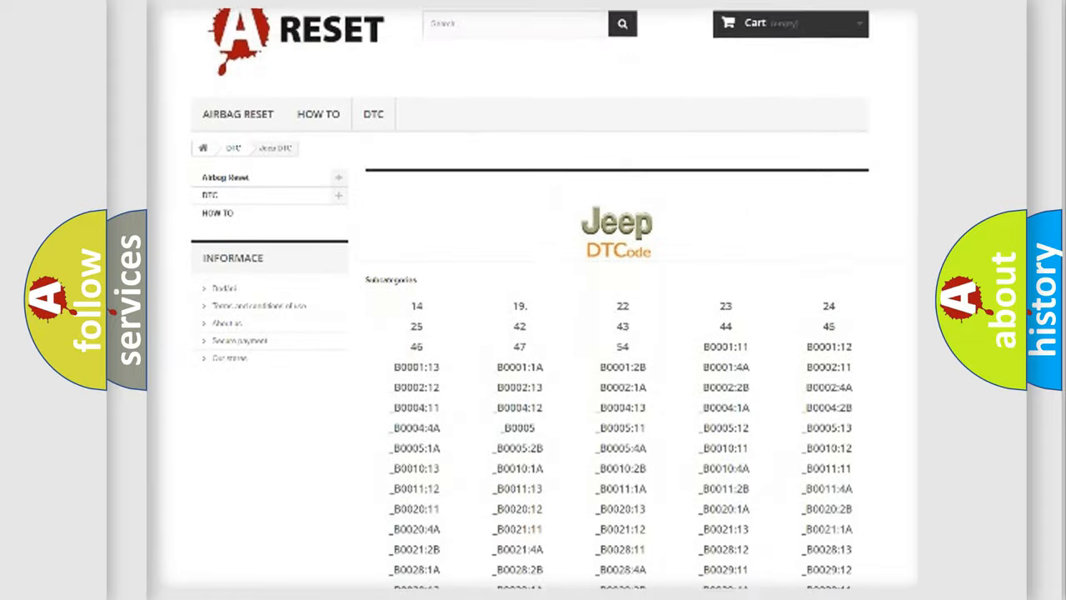
scroll(down, 3)
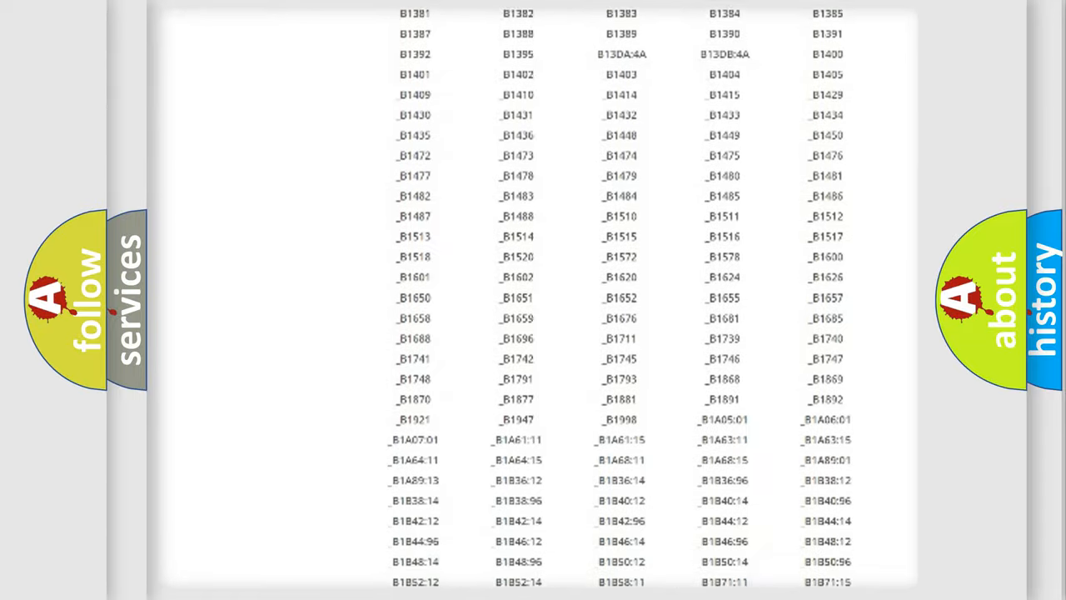